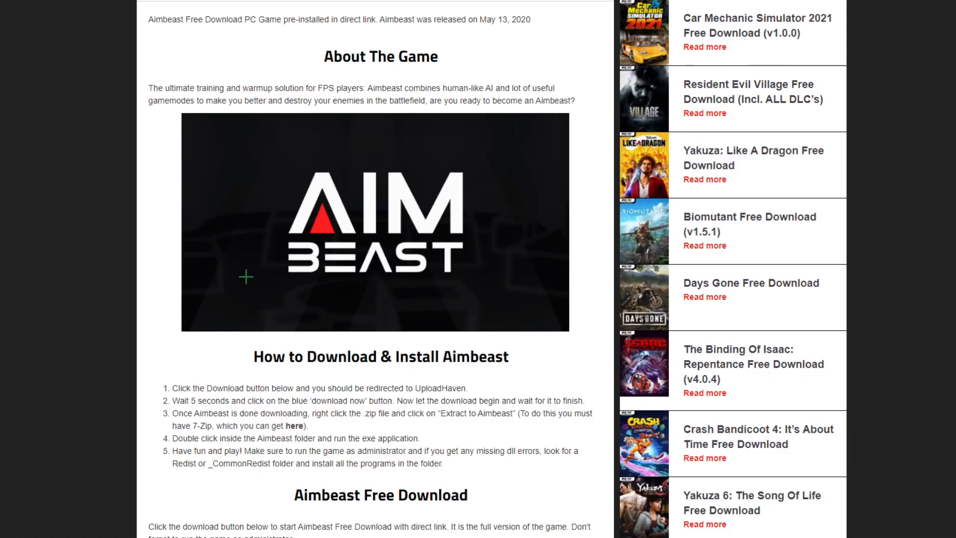
Scroll down past the install steps to the Aimbeast v3.1.0.9 Free Download box.
scroll("down", 3)
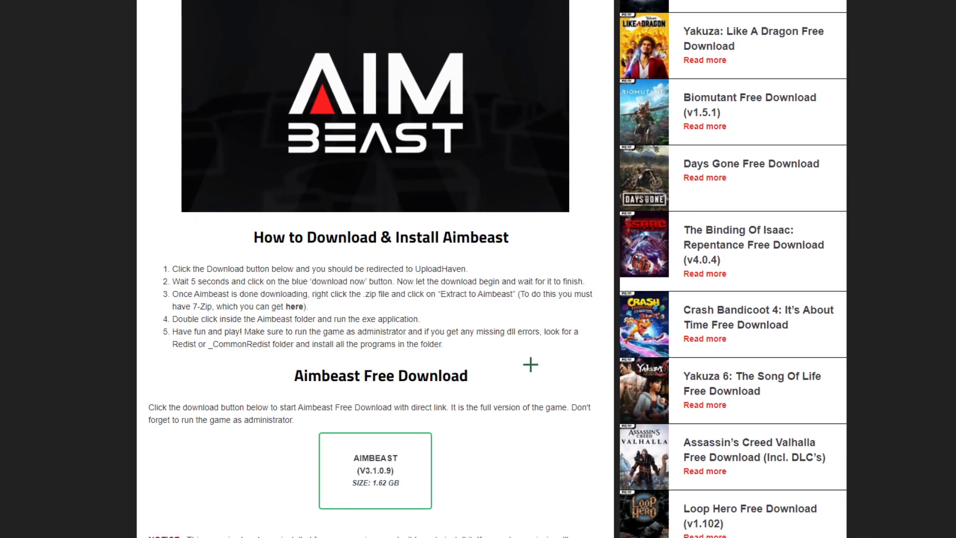
scroll("down", 3)
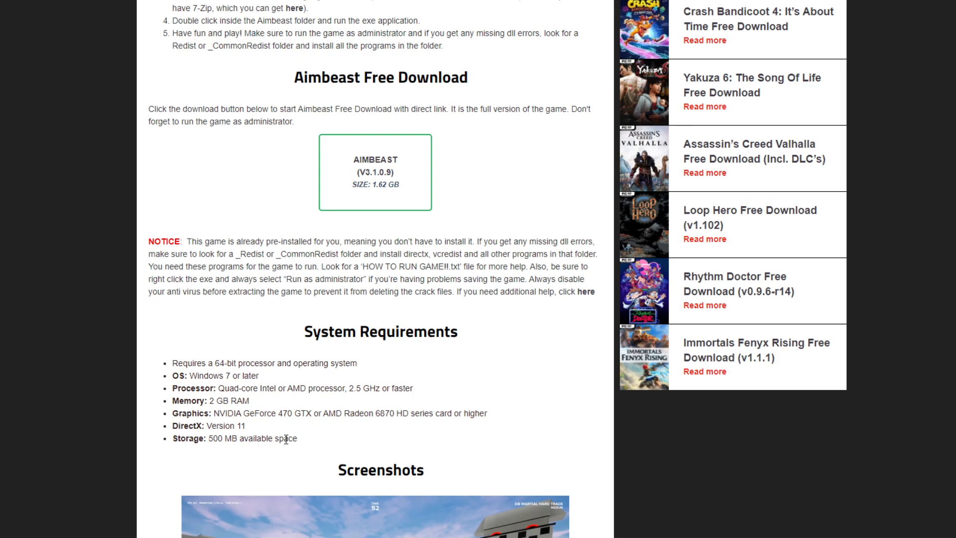
double_click(177, 363)
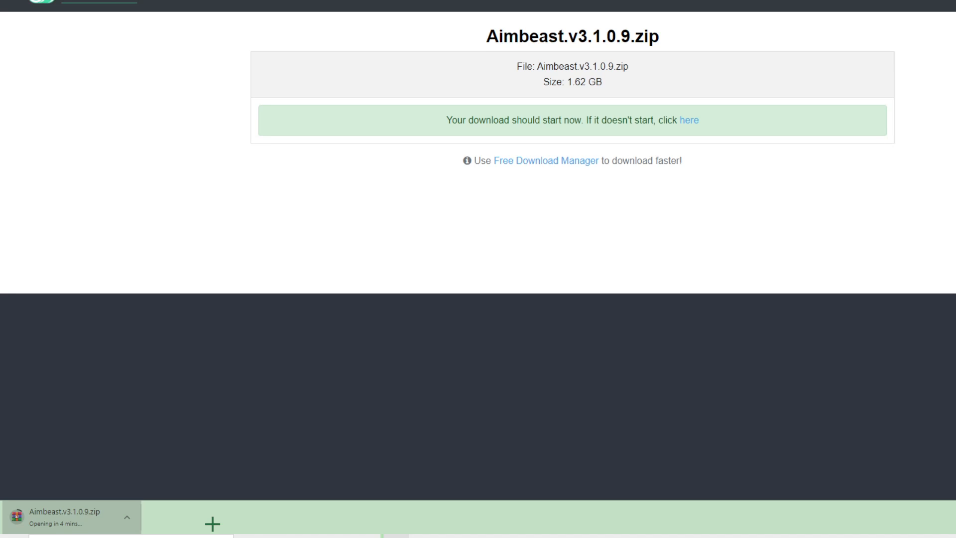
mouse_move(250, 447)
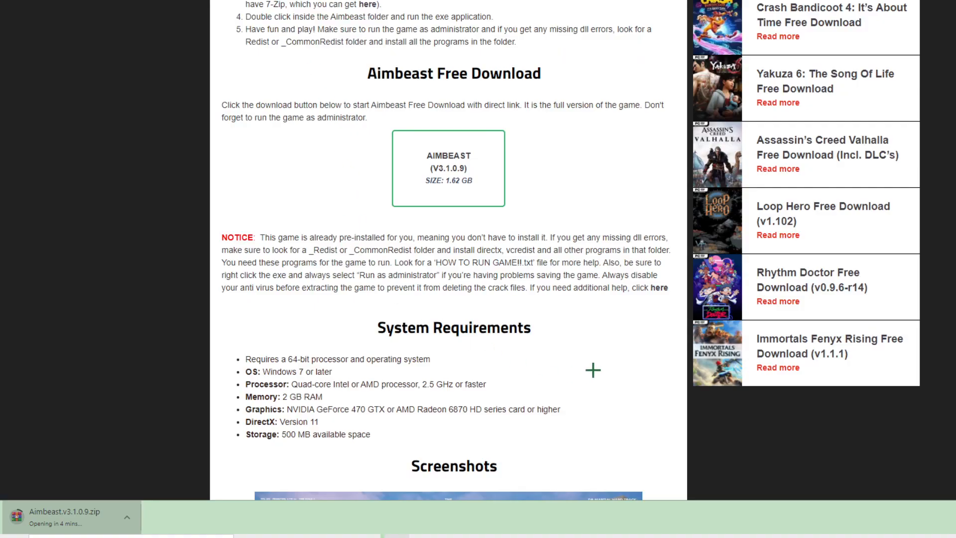
Scroll up and down the Aimbeast page to the download section while the zip downloads.
scroll("up", 3)
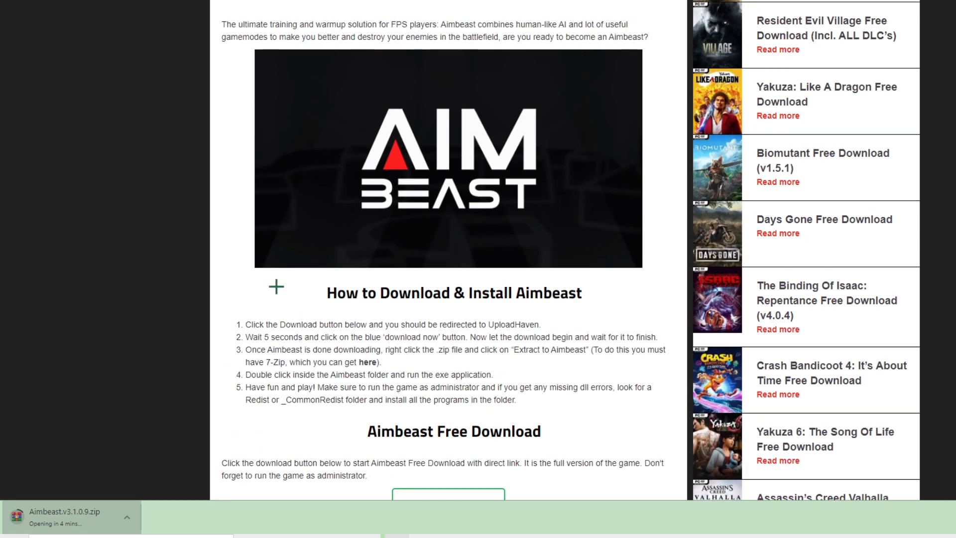
scroll("down", 3)
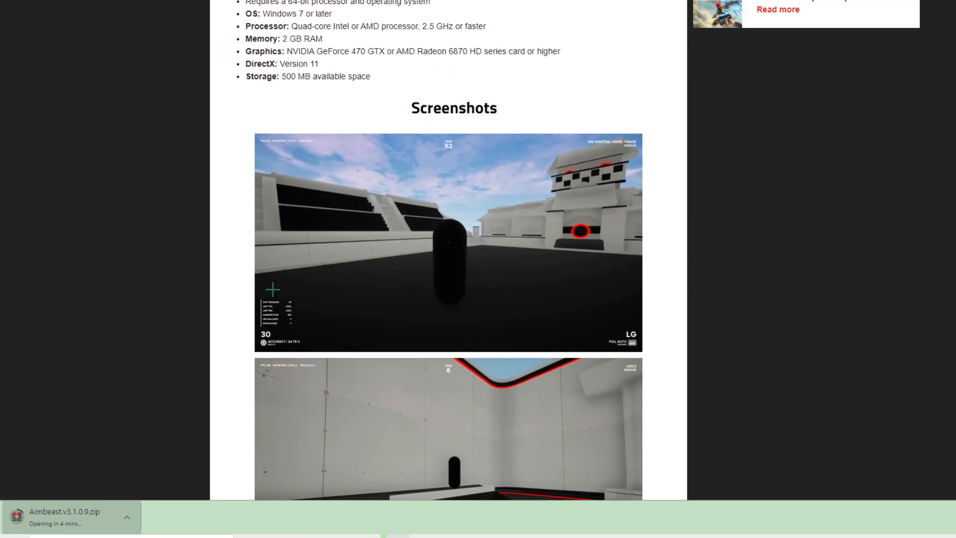
scroll("up", 3)
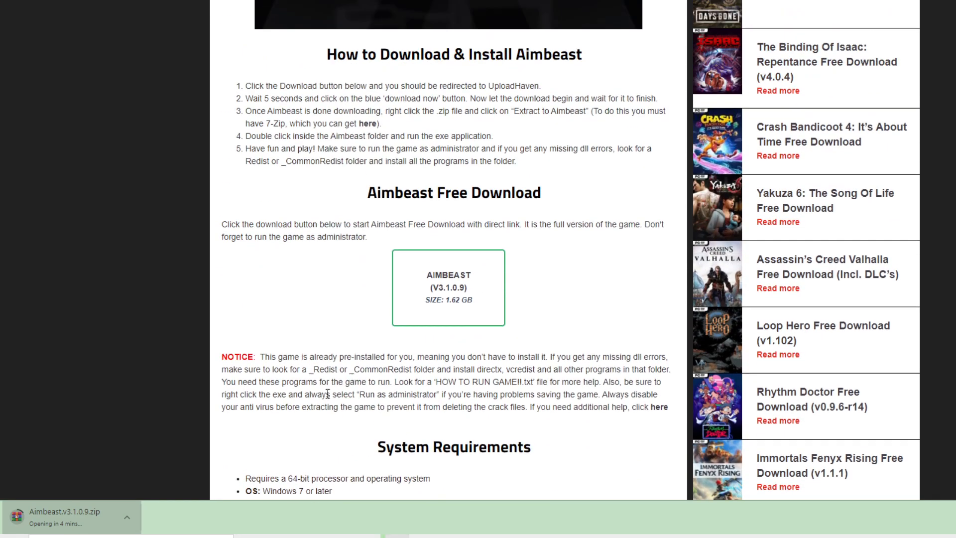